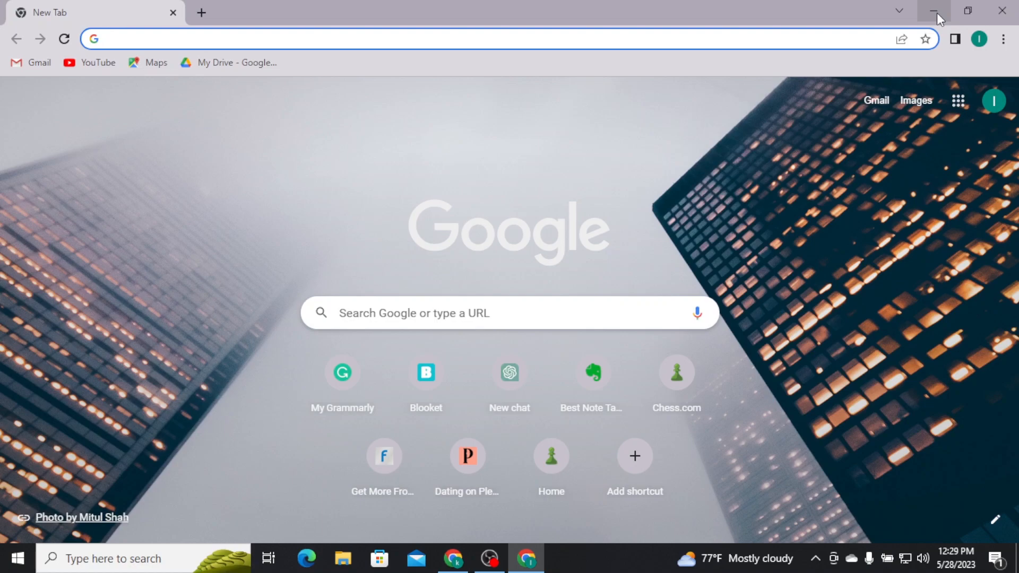
- Go to webmail.bell.net and load the Bell email login page
click(455, 38)
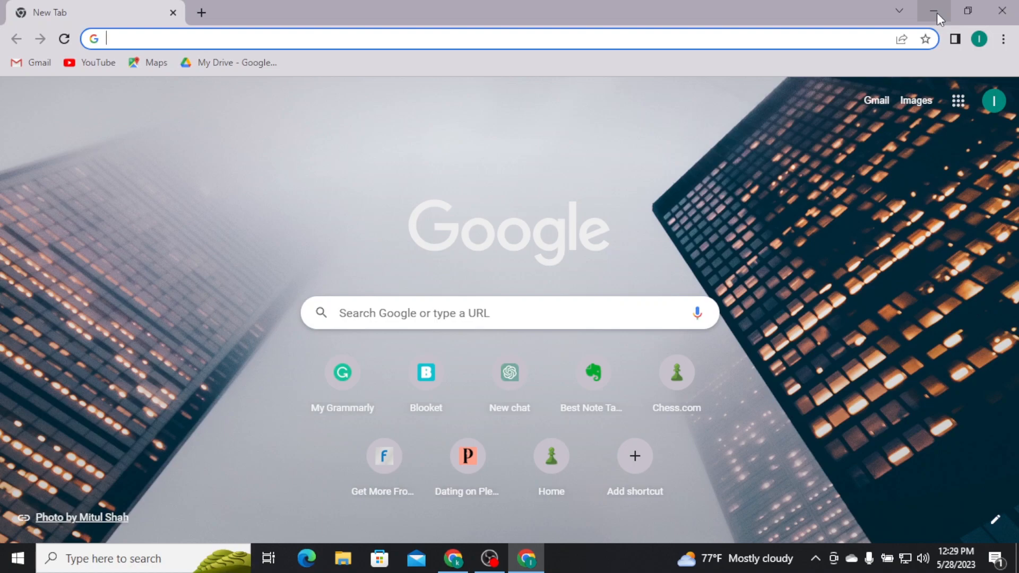
text(webmail.bell.net)
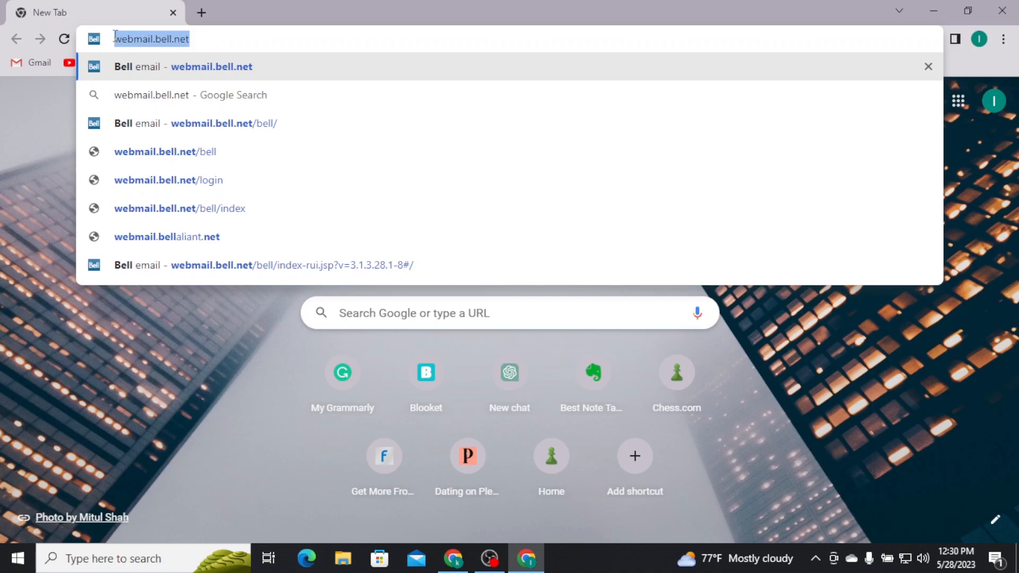
click(247, 38)
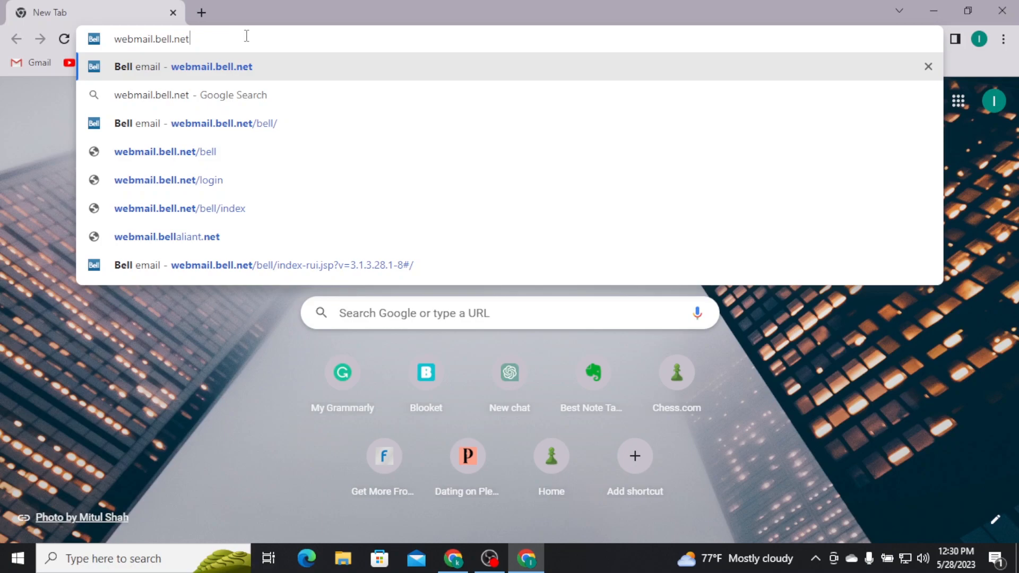
click(292, 264)
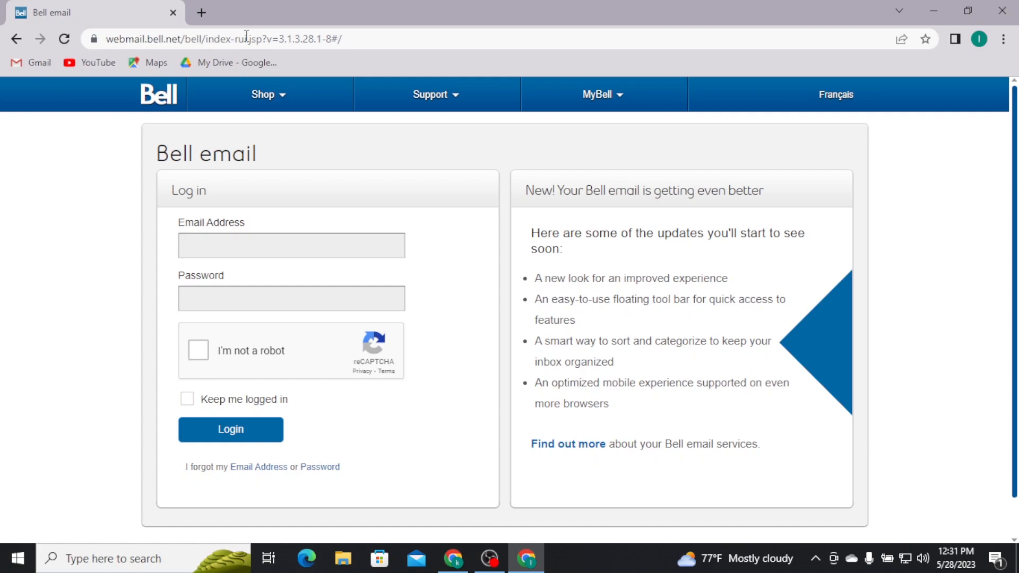
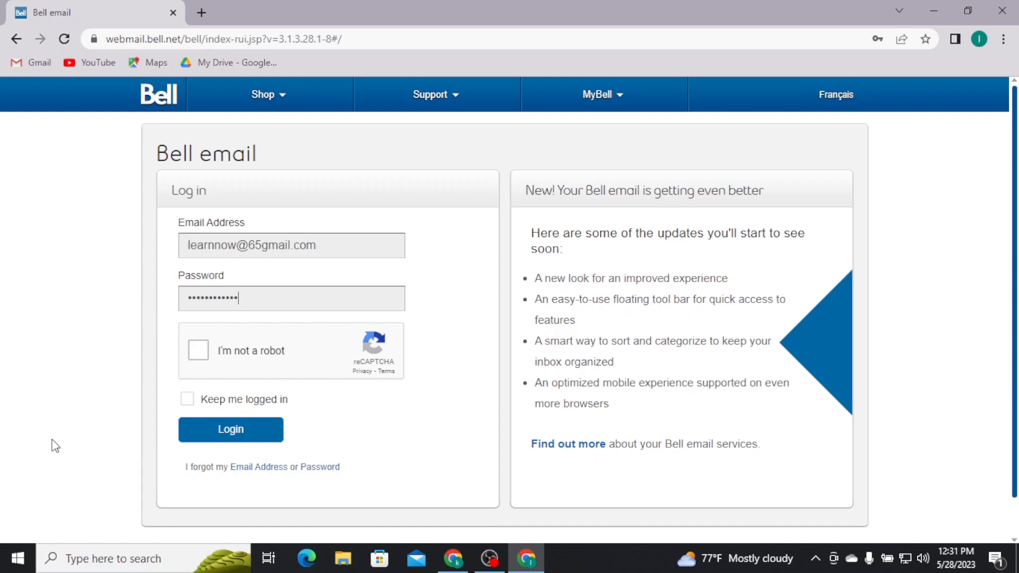
mouse_move(258, 467)
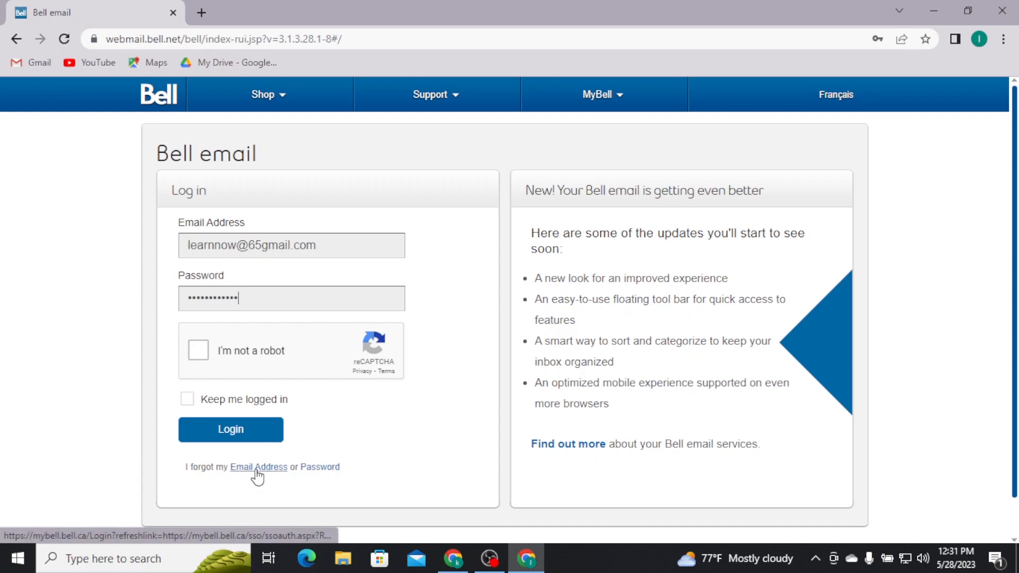
mouse_move(124, 354)
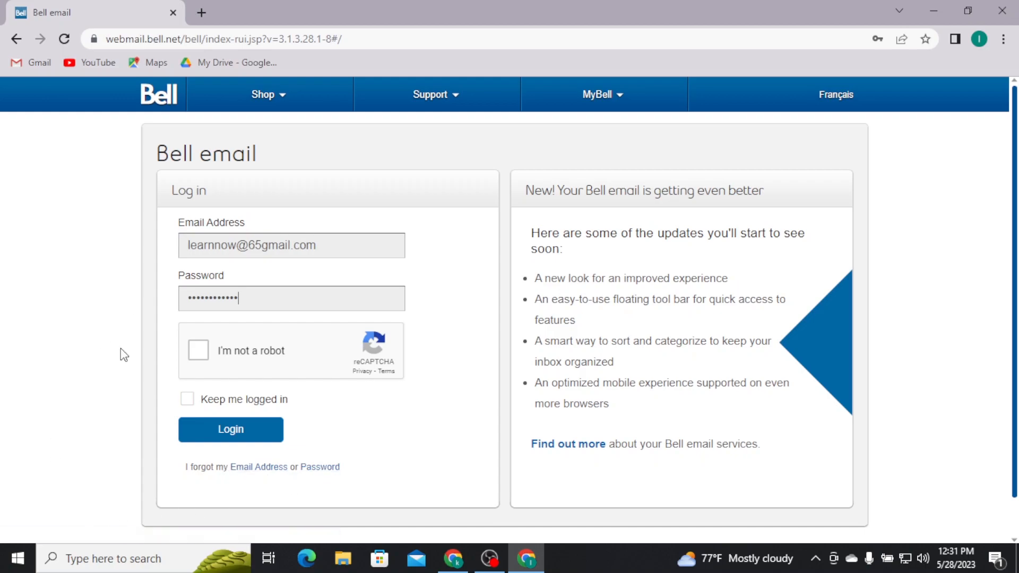
mouse_move(249, 217)
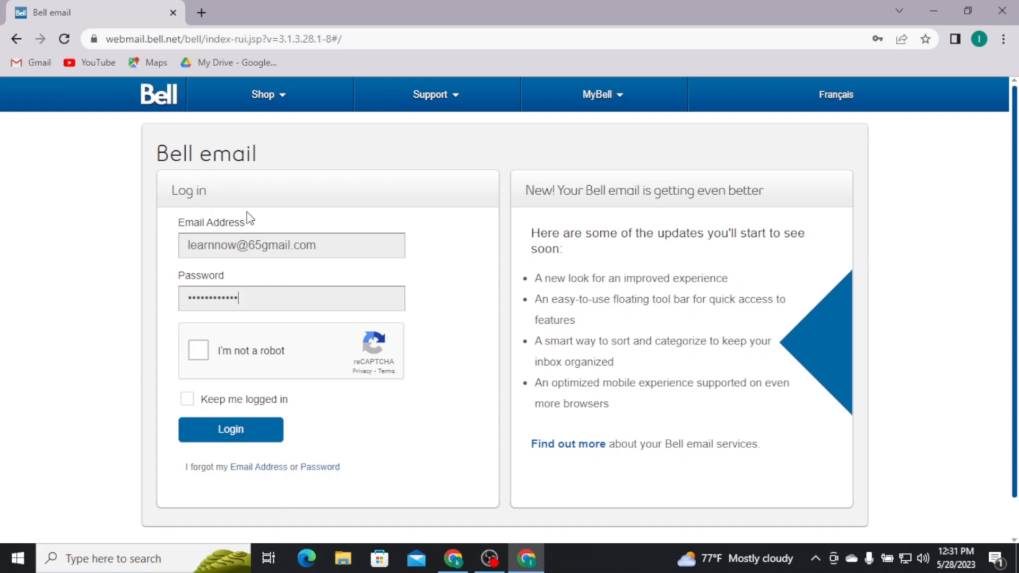
mouse_move(198, 350)
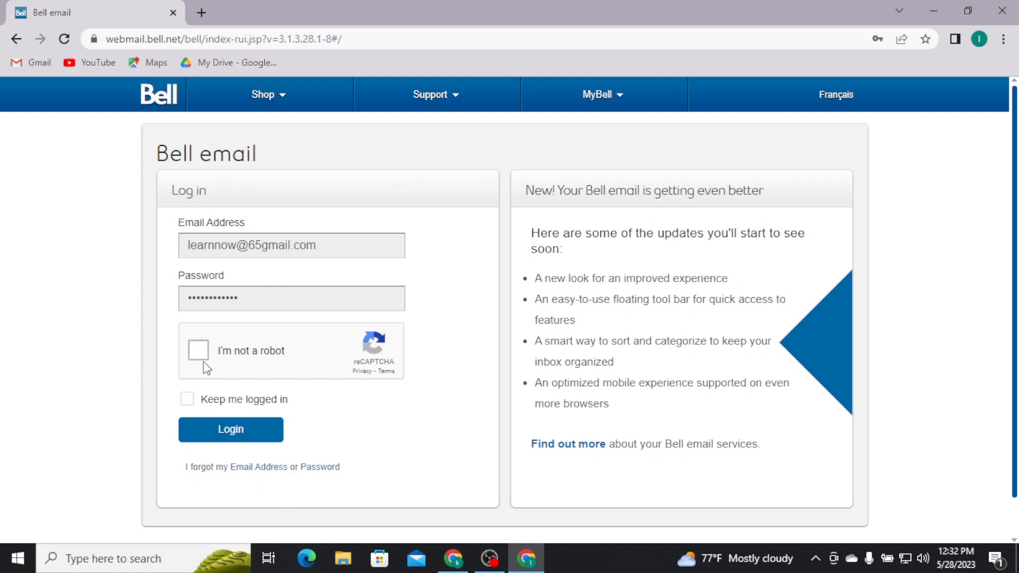
mouse_move(202, 361)
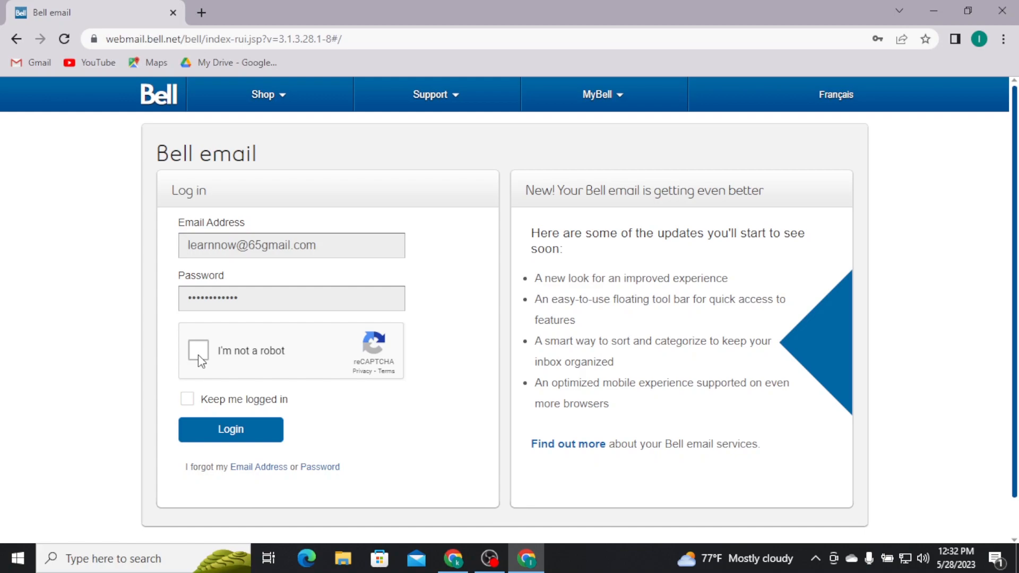
- Tick the "I'm not a robot" reCAPTCHA checkbox
click(198, 351)
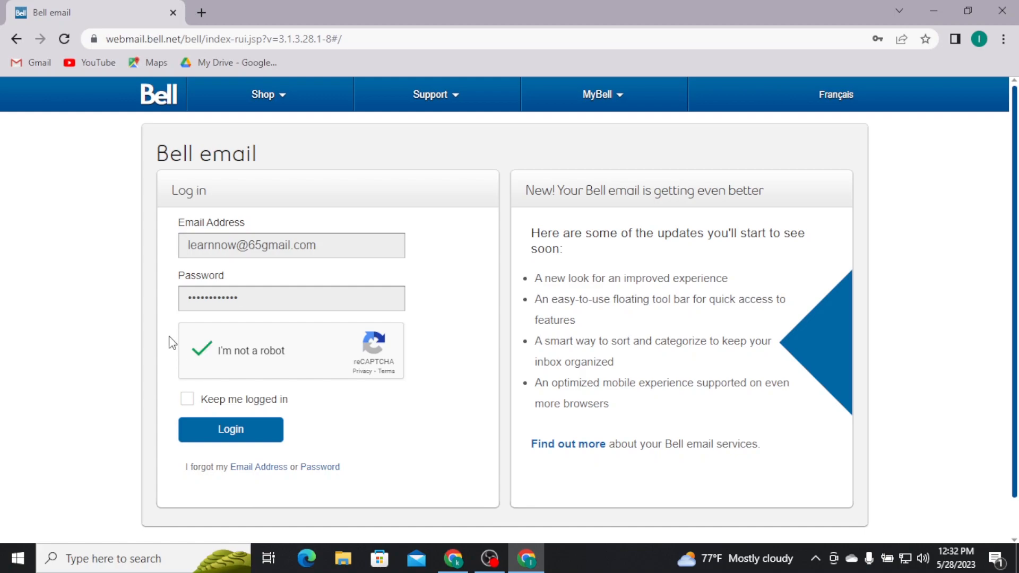
mouse_move(188, 353)
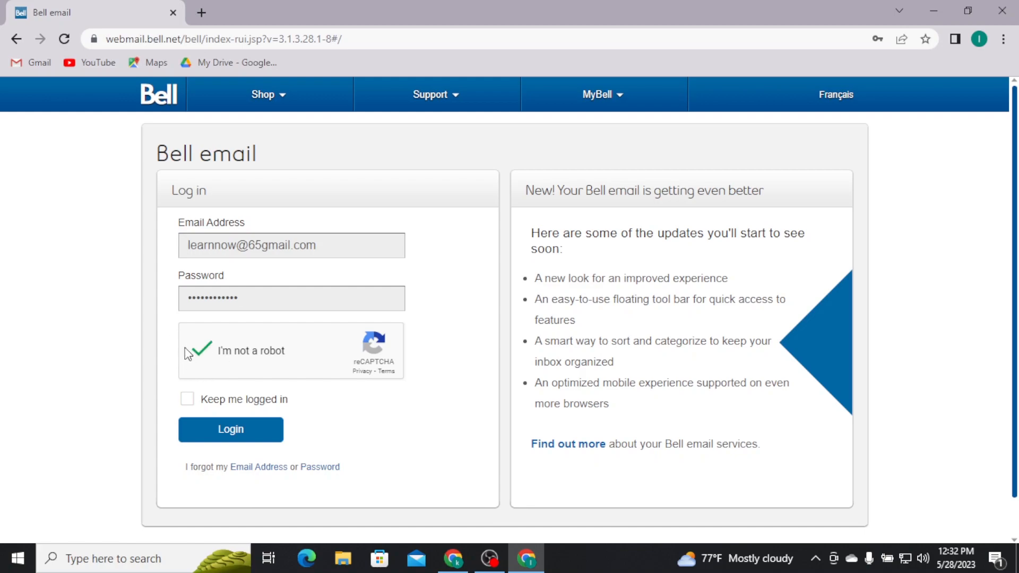
mouse_move(230, 429)
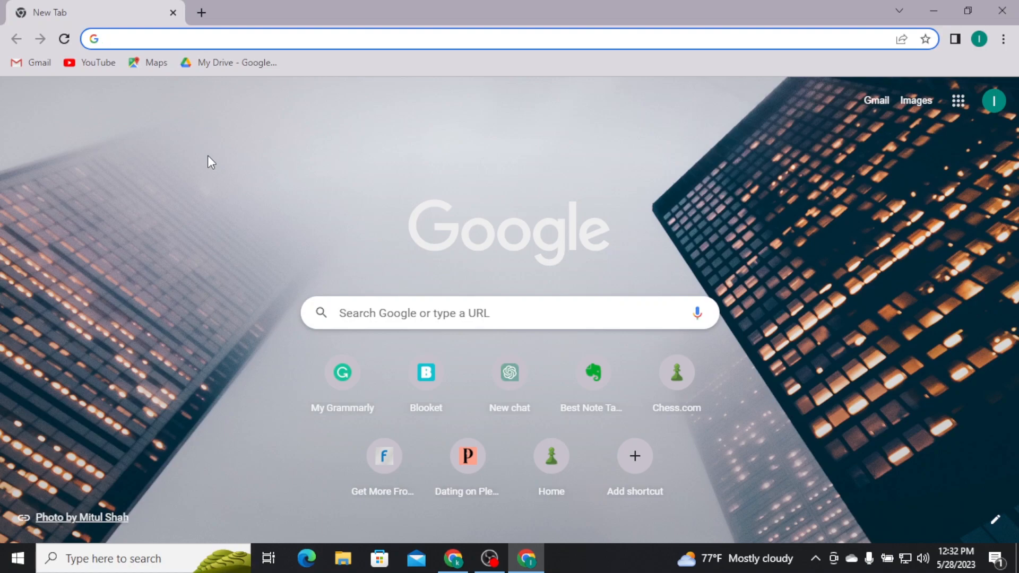
- Click into the address bar of a fresh new tab
click(455, 38)
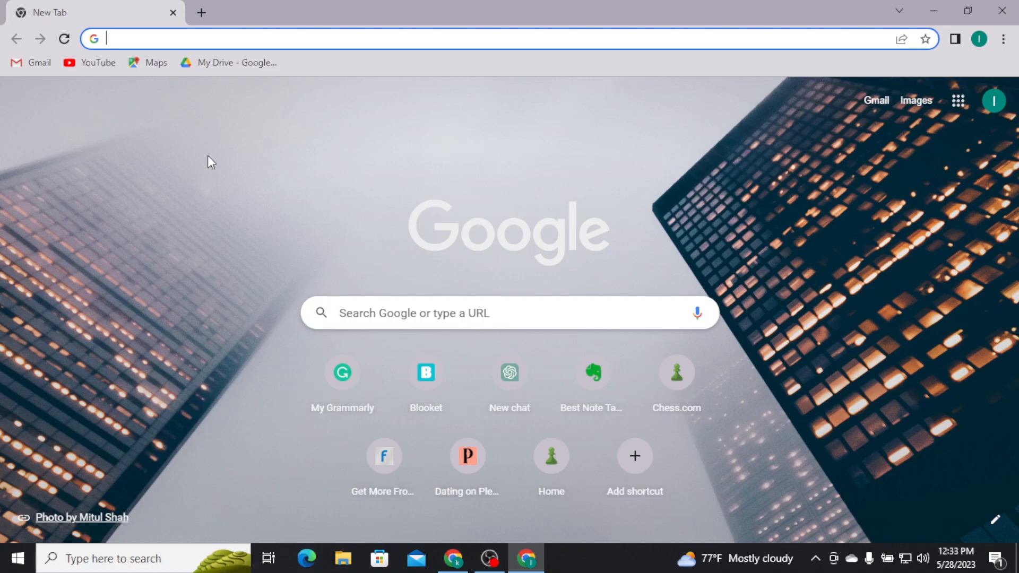